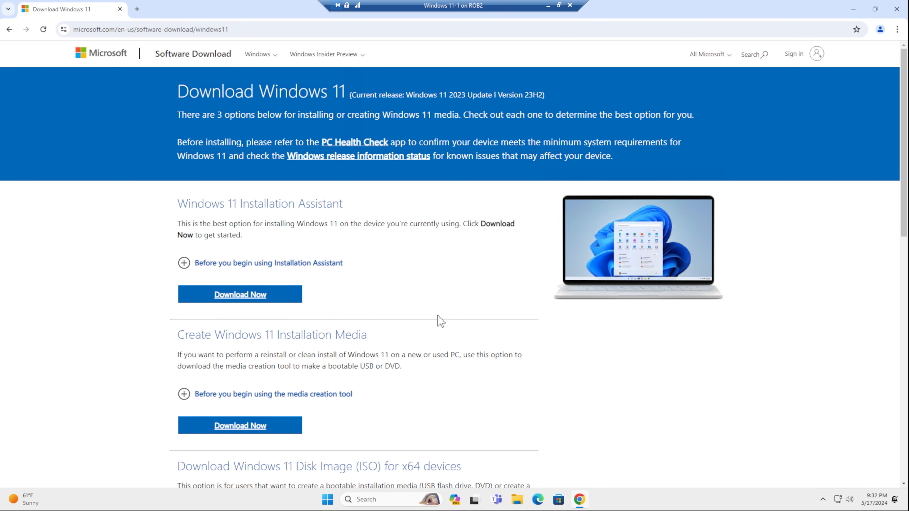
mouse_move(411, 298)
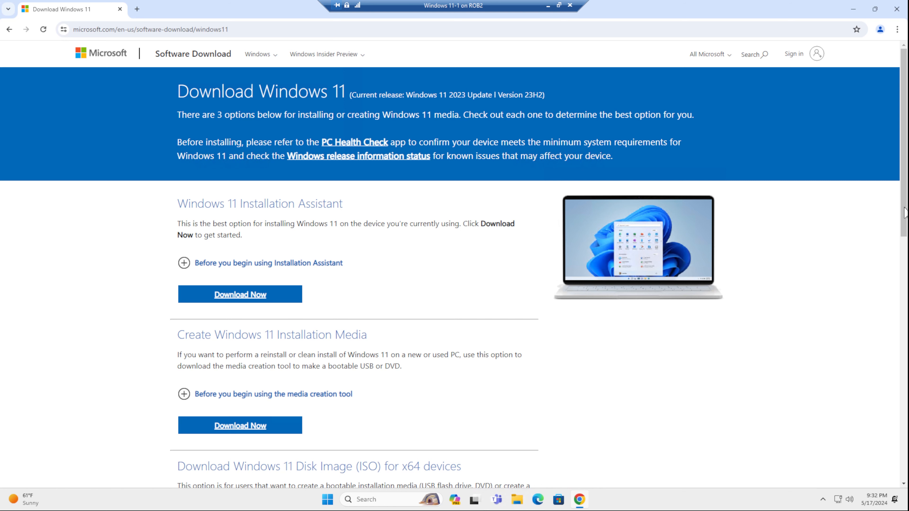
Select the Windows 11 multi-edition ISO with English International to generate the 64-bit link
scroll("down", 3)
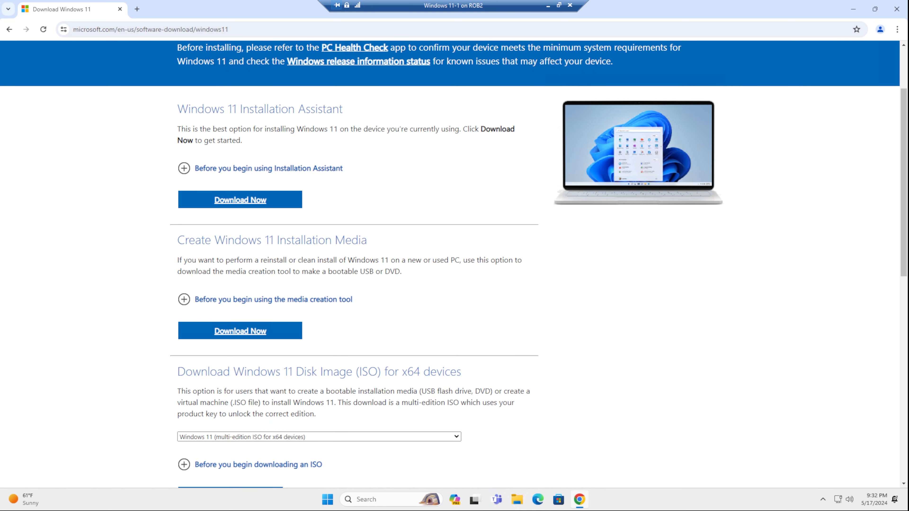
mouse_move(484, 229)
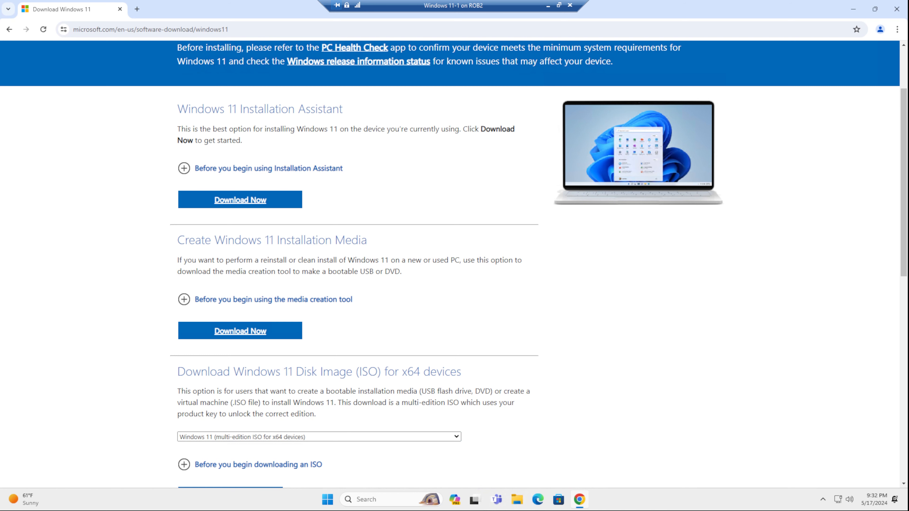
left_click(318, 294)
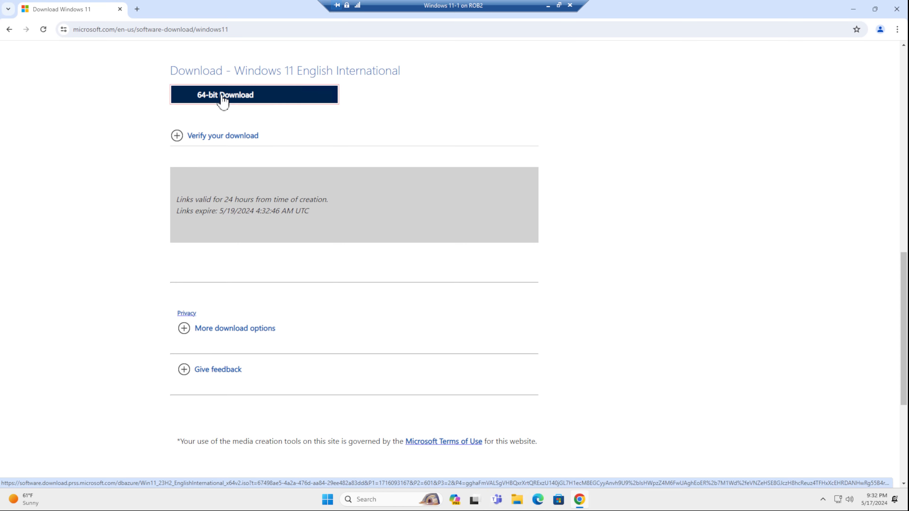
Start the 64-bit ISO download and view it in Chrome's full download history
left_click(254, 94)
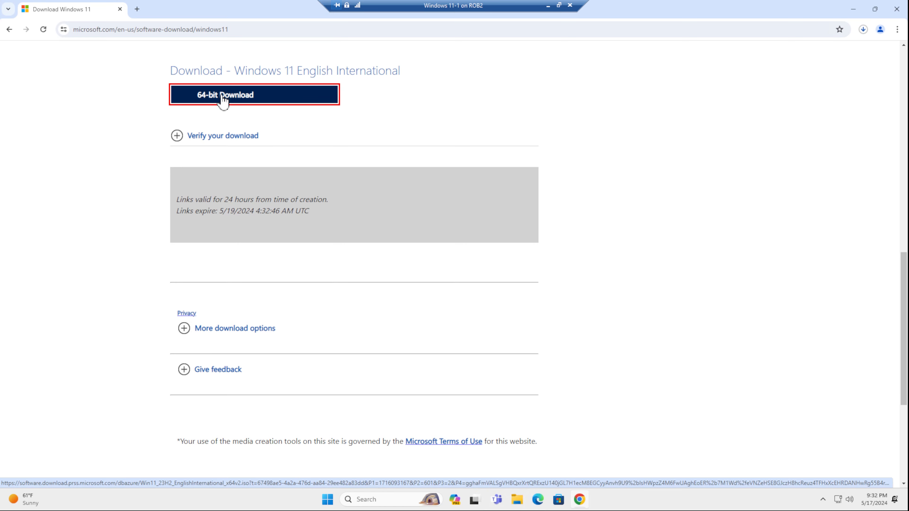
left_click(254, 94)
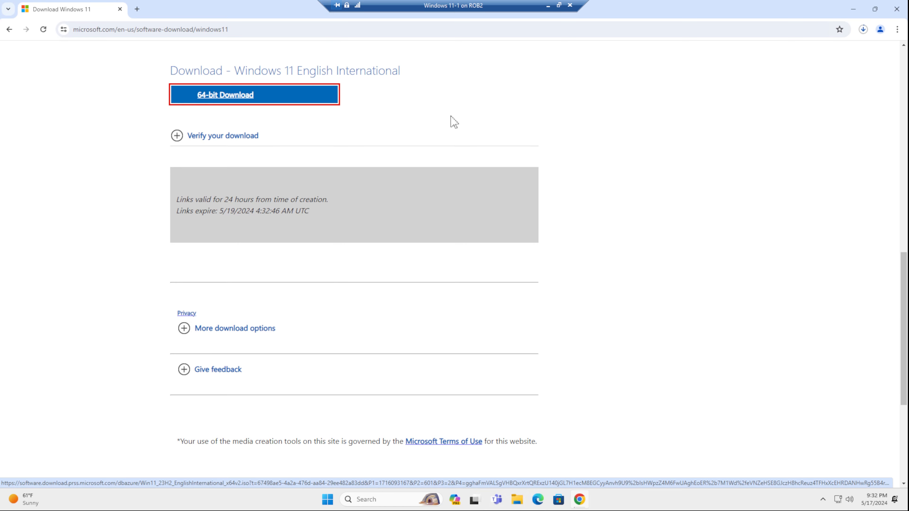
left_click(863, 29)
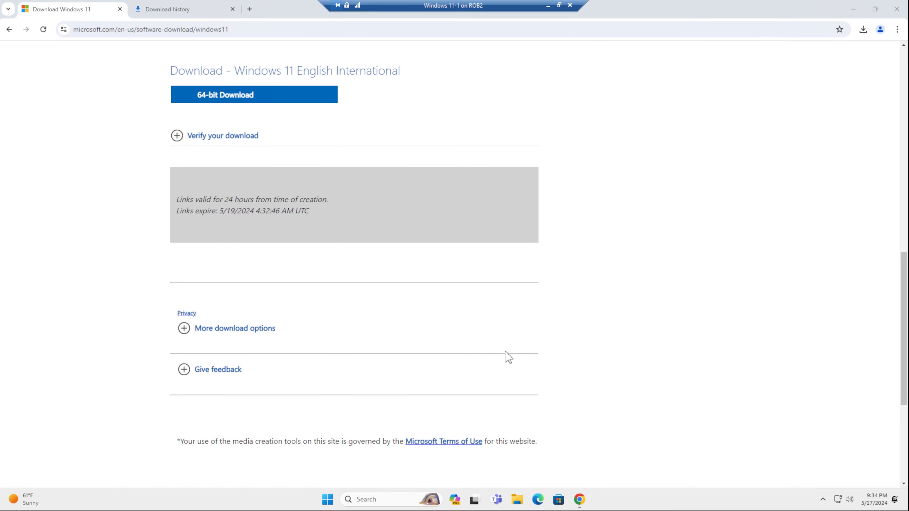
Reveal Win11_23H2_EnglishInternational_x64v2.iso in the File Explorer Downloads folder
left_click(516, 499)
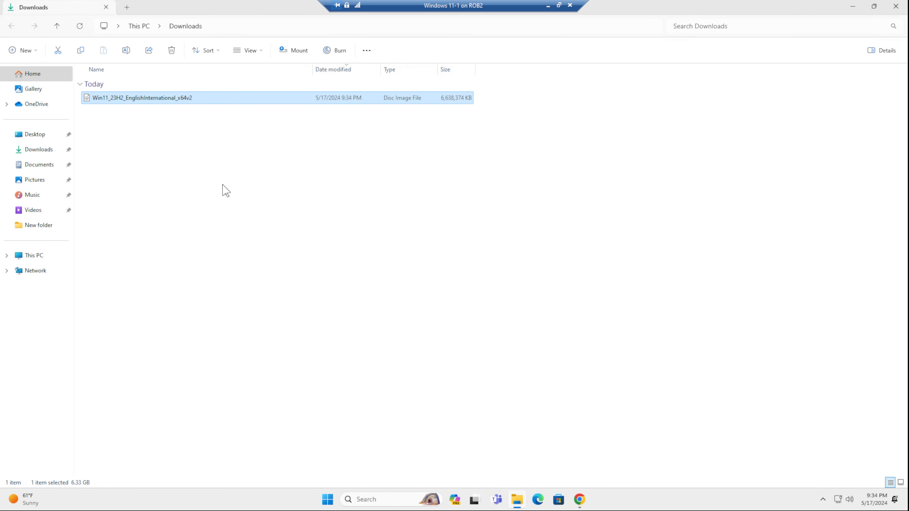
mouse_move(241, 167)
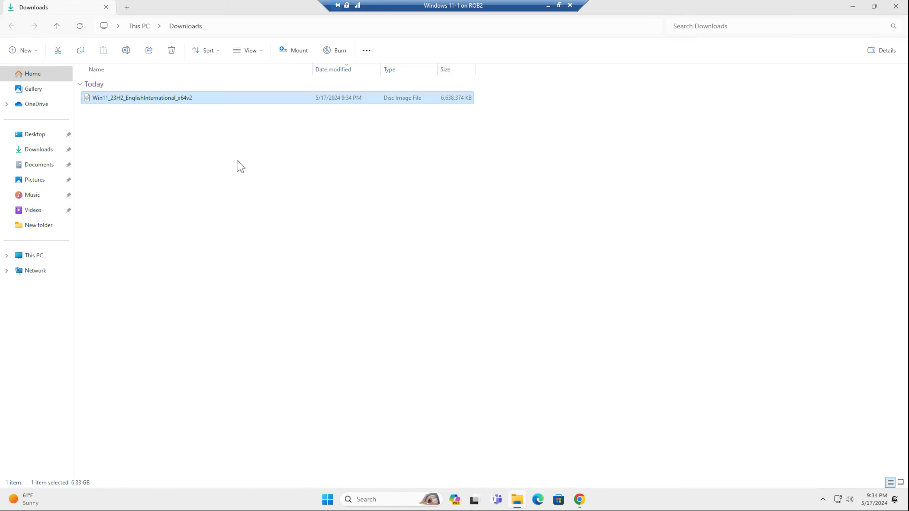
mouse_move(312, 172)
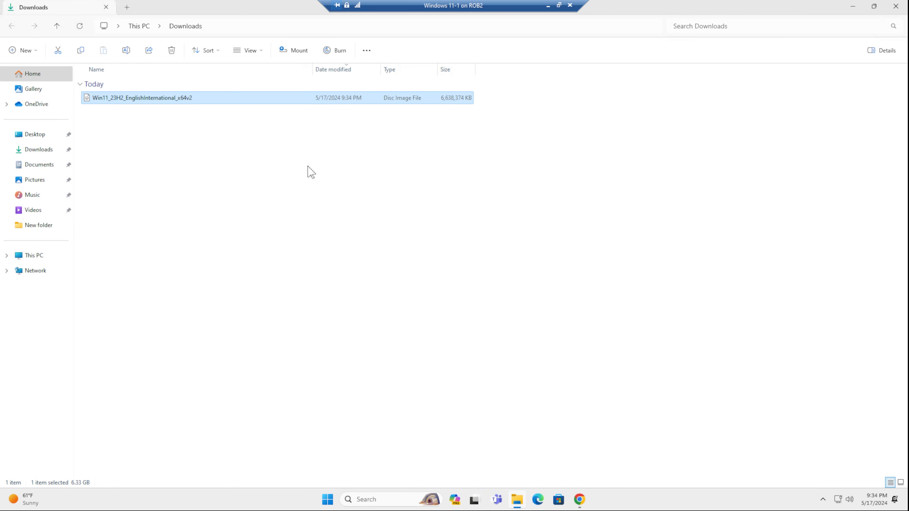